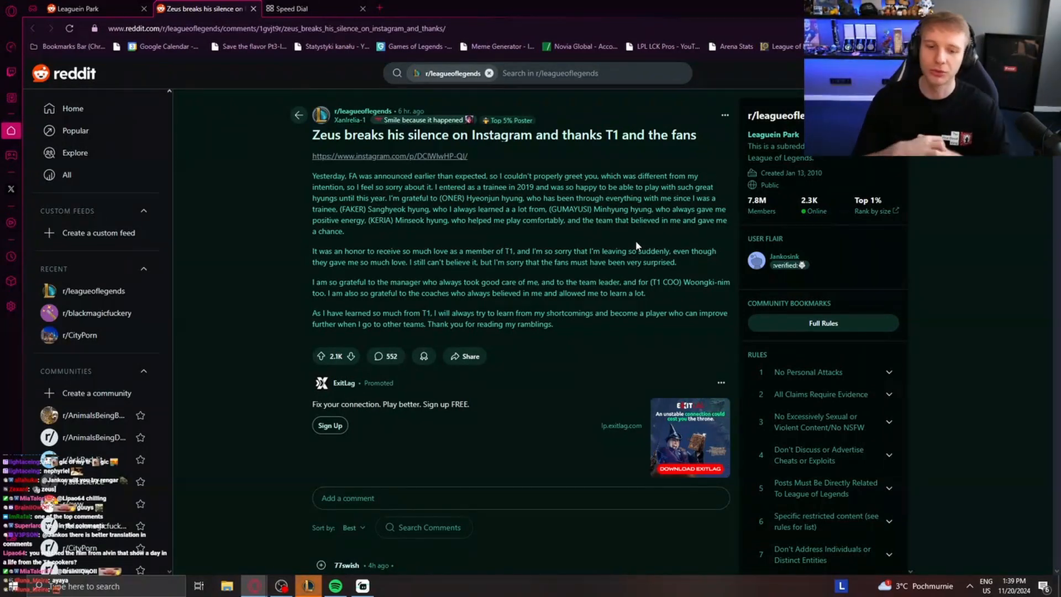
Step: Scroll past Zeus's Instagram statement to the comments on the r/leagueoflegends post
scroll("down", 3)
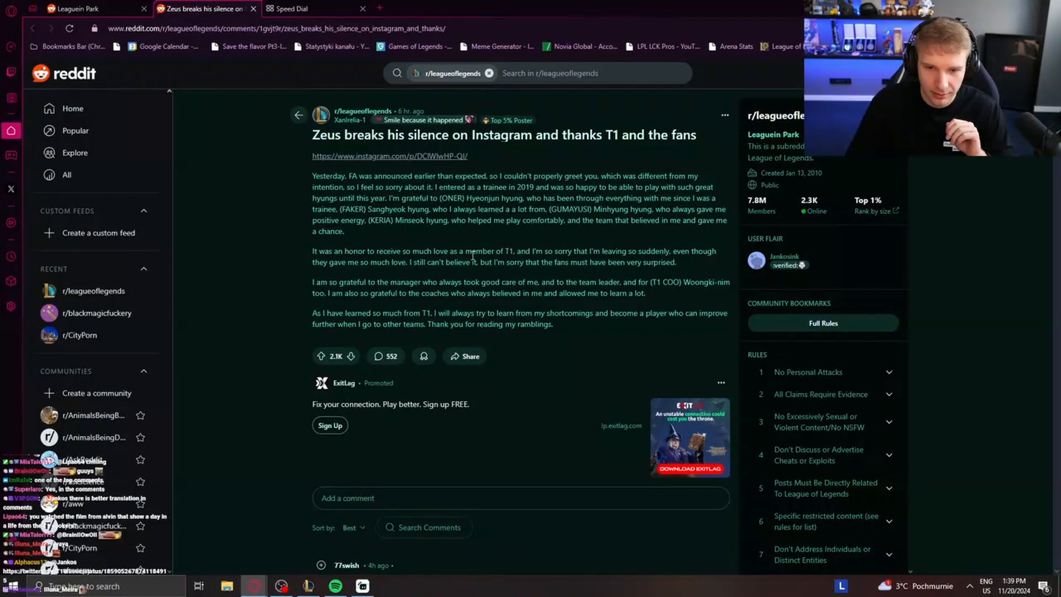
mouse_move(518, 274)
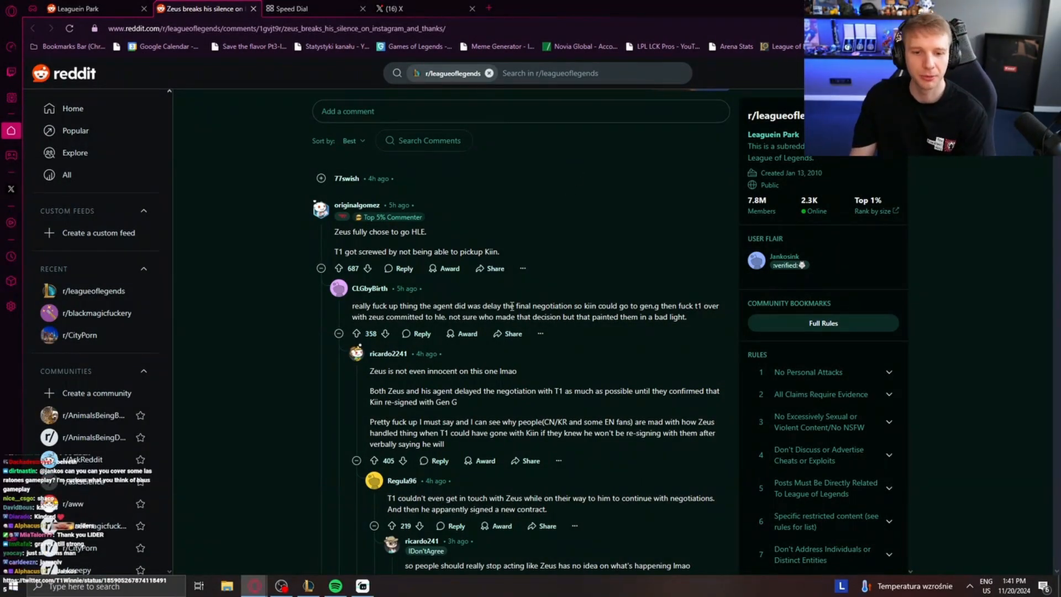
mouse_move(564, 175)
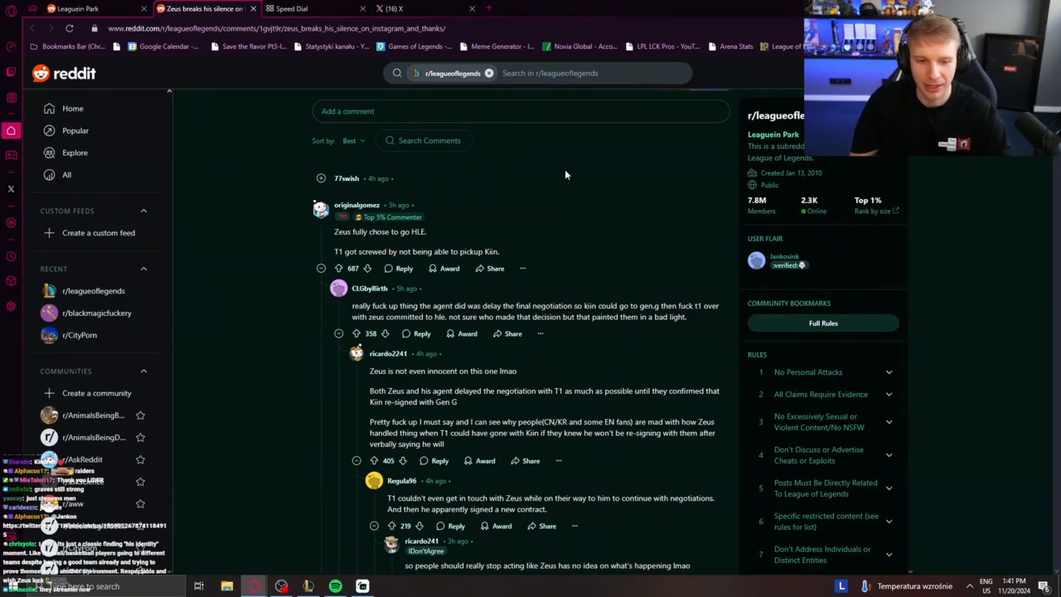
scroll("down", 3)
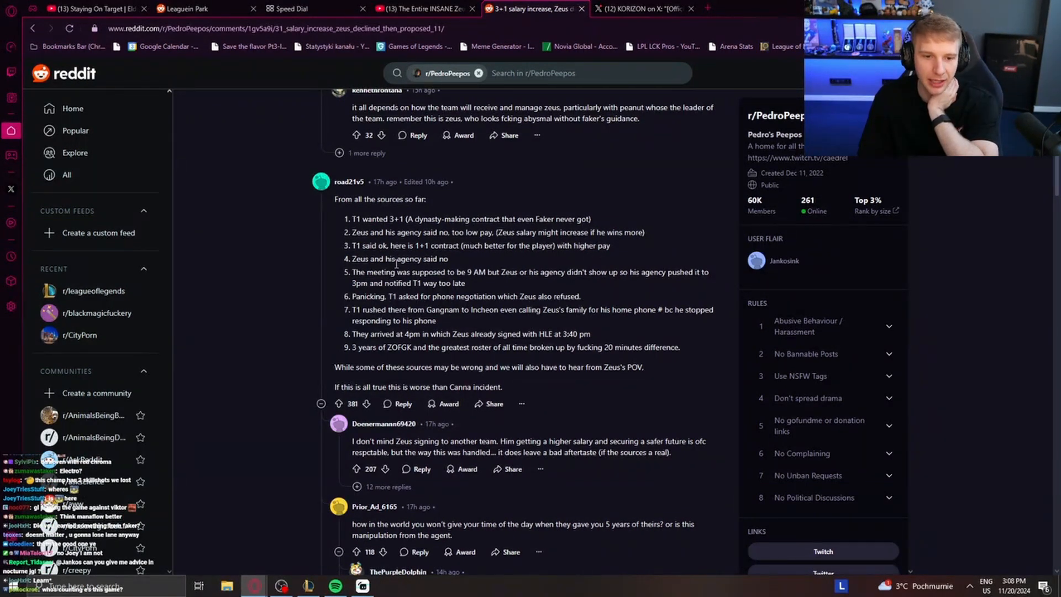
mouse_move(443, 280)
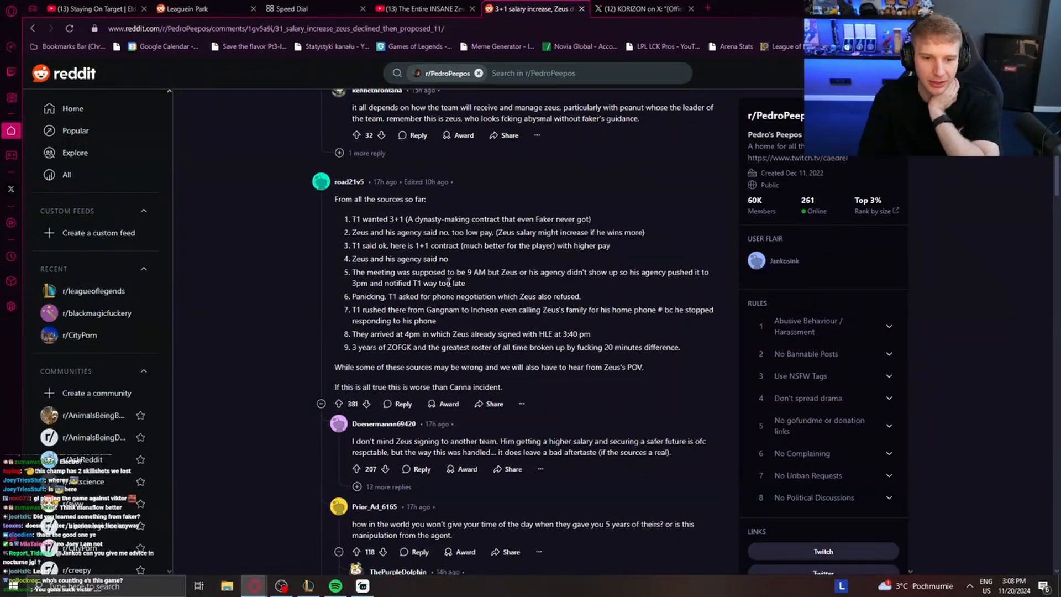
mouse_move(434, 309)
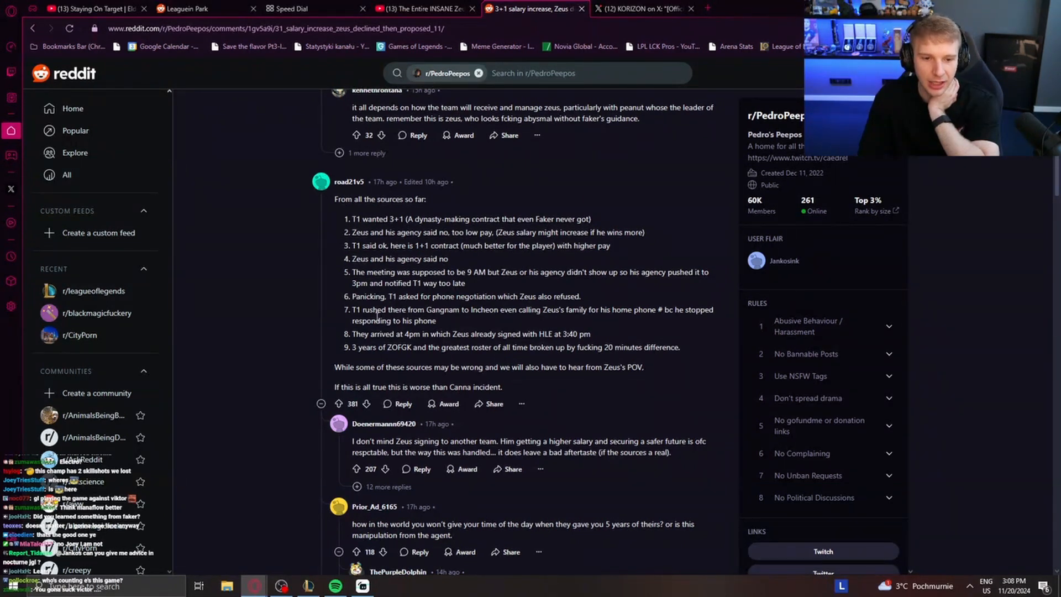
mouse_move(519, 323)
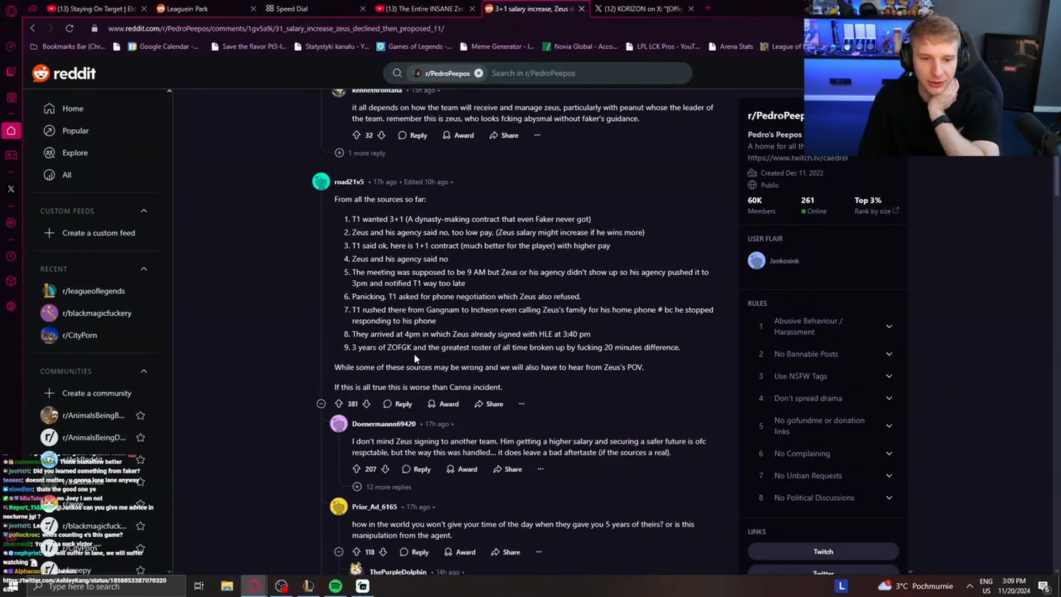
mouse_move(576, 352)
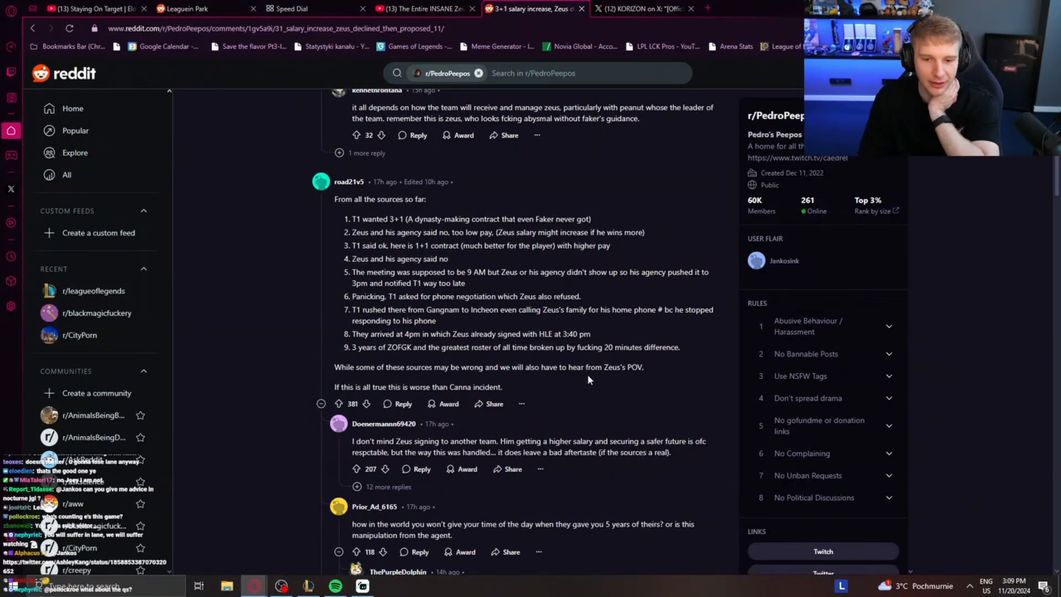
mouse_move(654, 385)
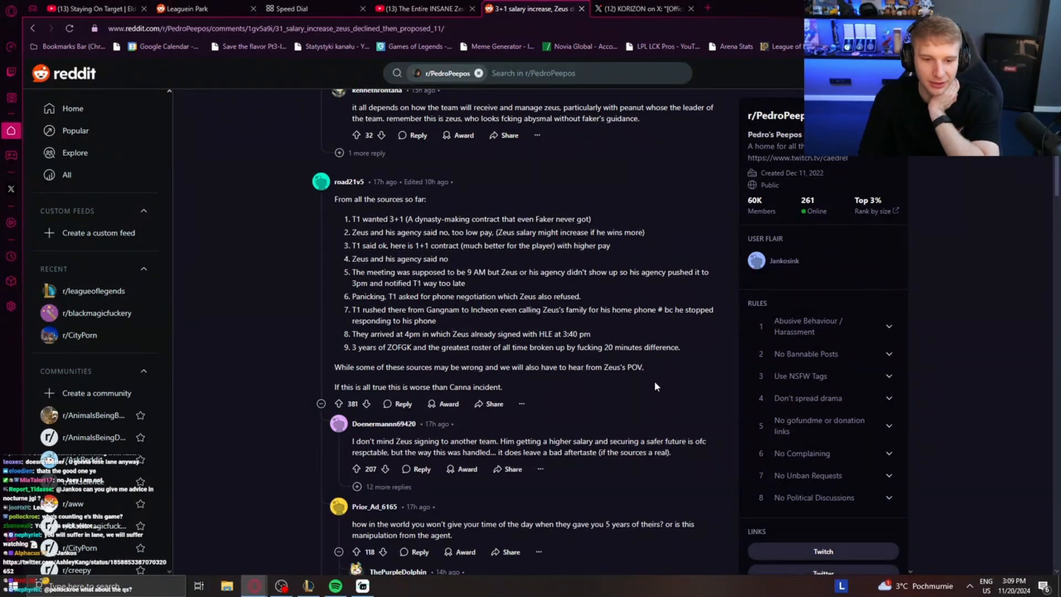
Step: Scroll to comments debating agent manipulation and the 1+1 versus 3+1 deal
scroll("down", 3)
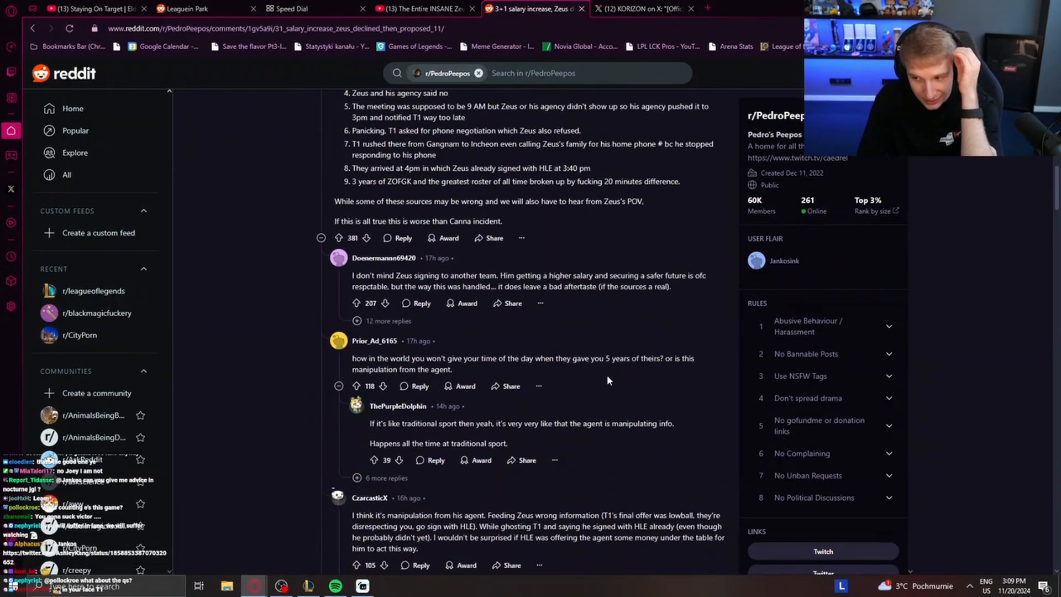
scroll("down", 3)
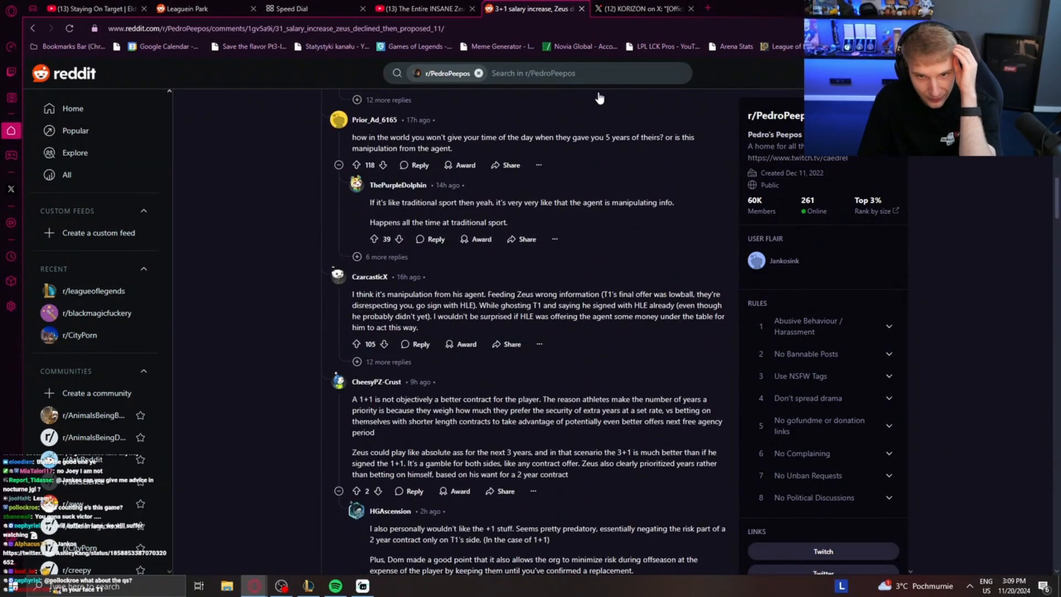
Step: Close the PedroPeepos thread and Speed Dial tabs, then switch to the remaining tab
left_click(426, 8)
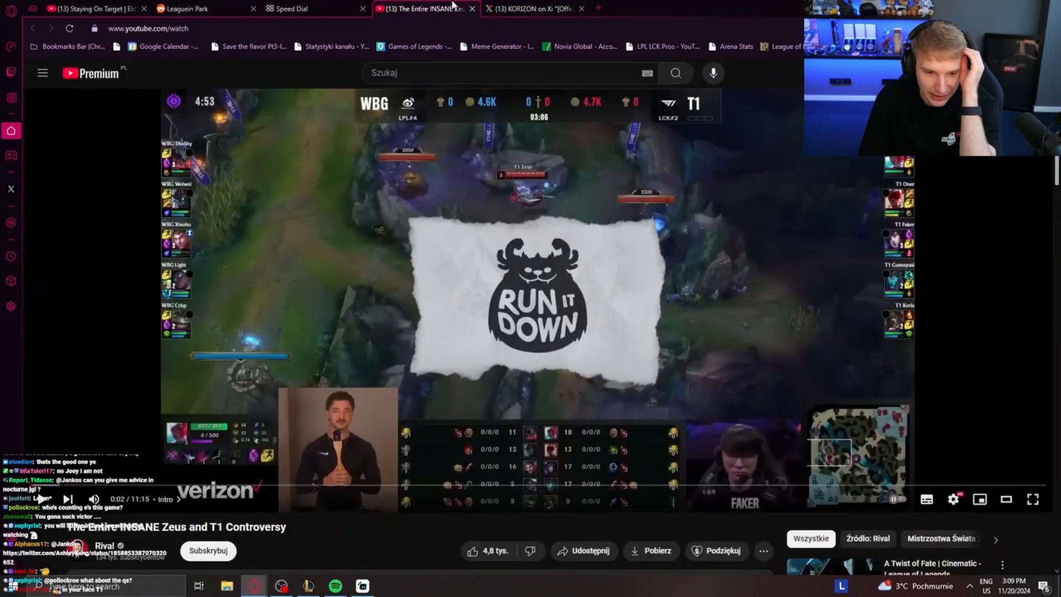
left_click(196, 8)
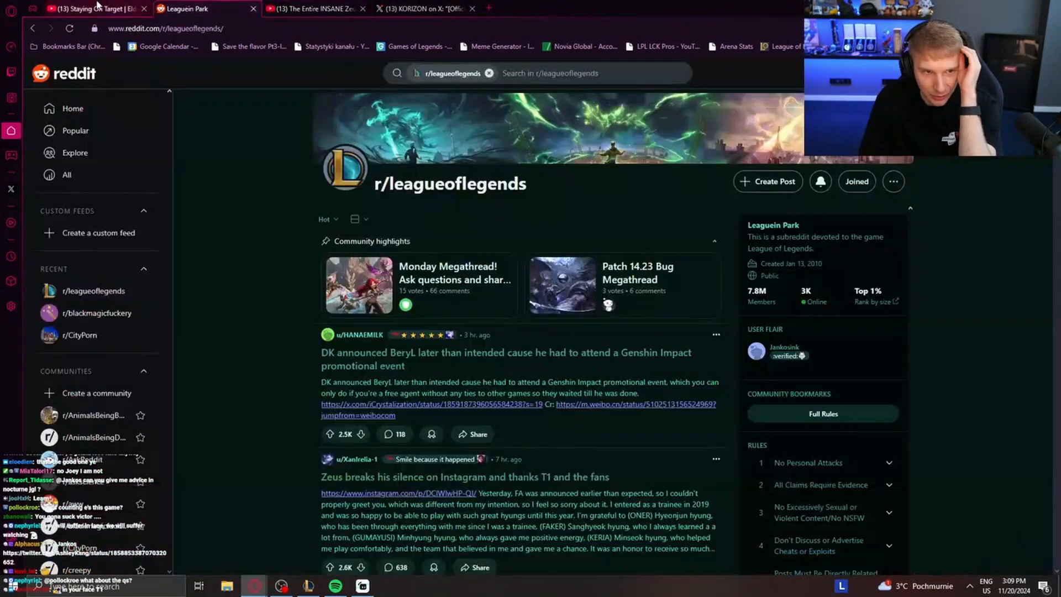
left_click(424, 9)
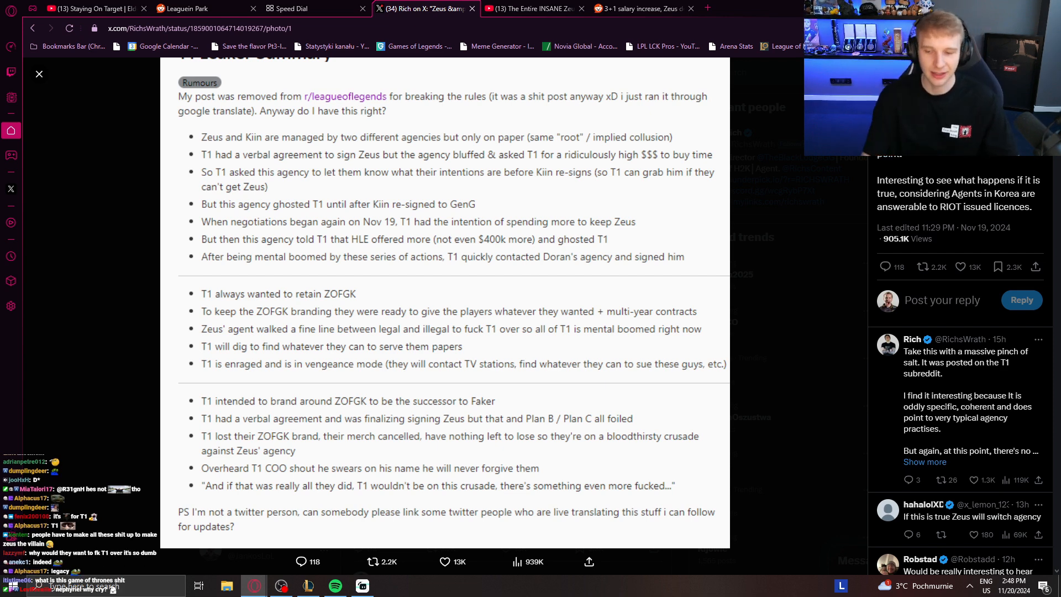
Step: Close the X post tab and return to the '3+1 salary increase' Reddit thread image
left_click(533, 8)
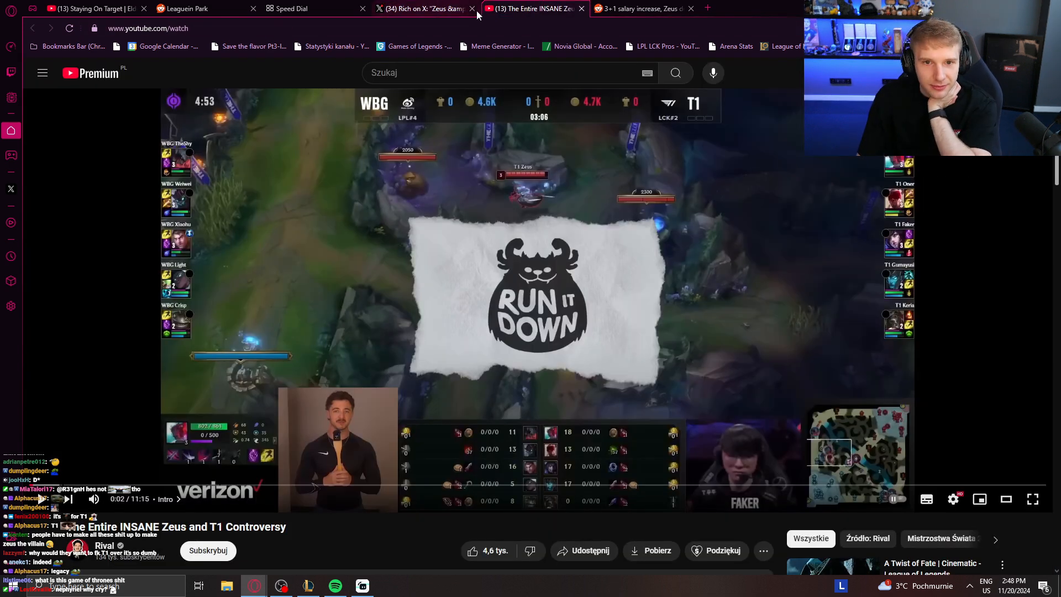
left_click(472, 9)
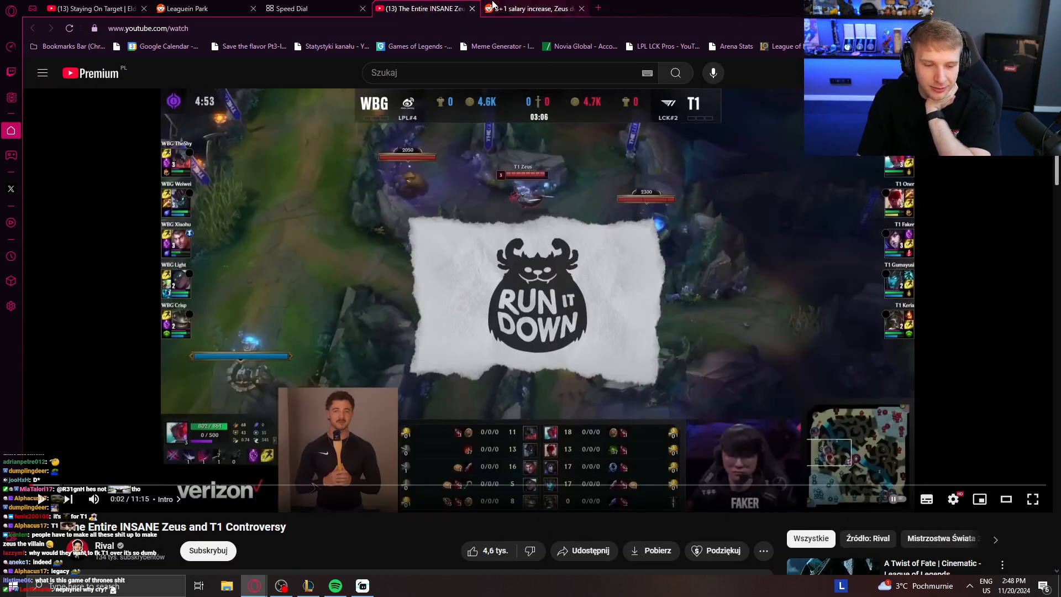
left_click(528, 8)
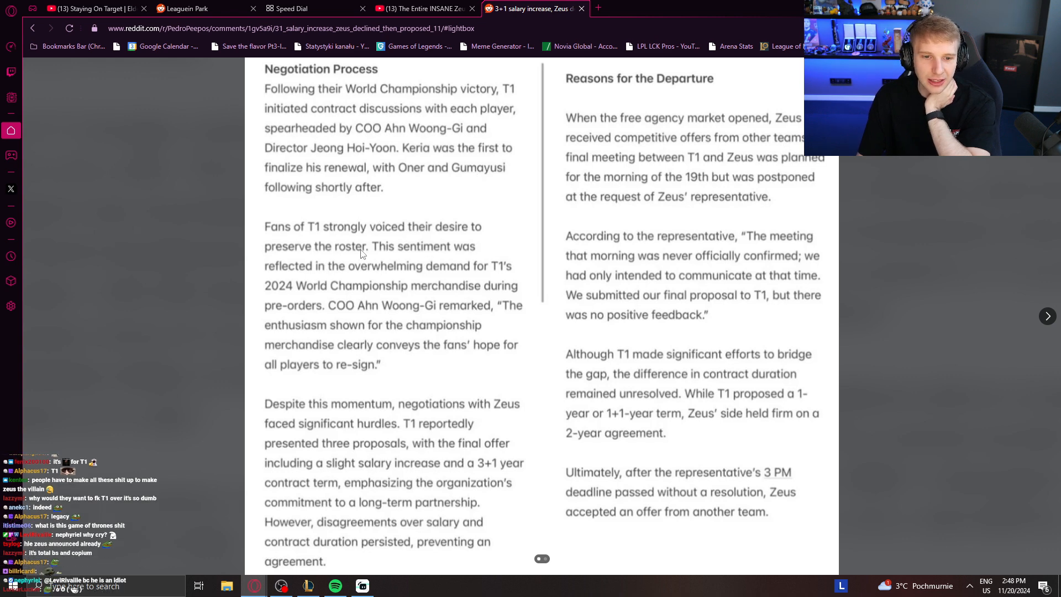
mouse_move(516, 283)
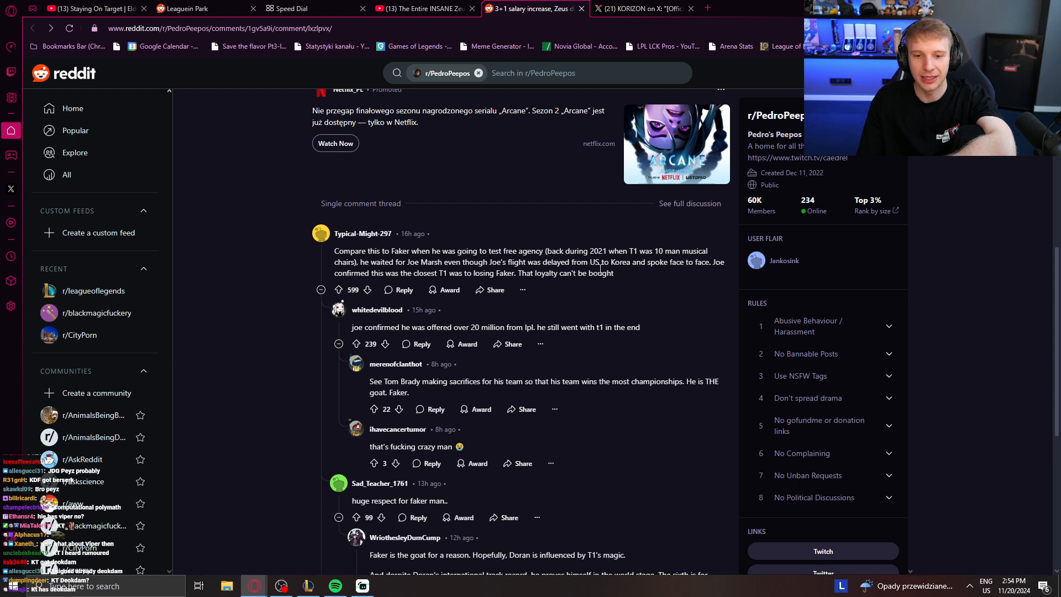
mouse_move(360, 285)
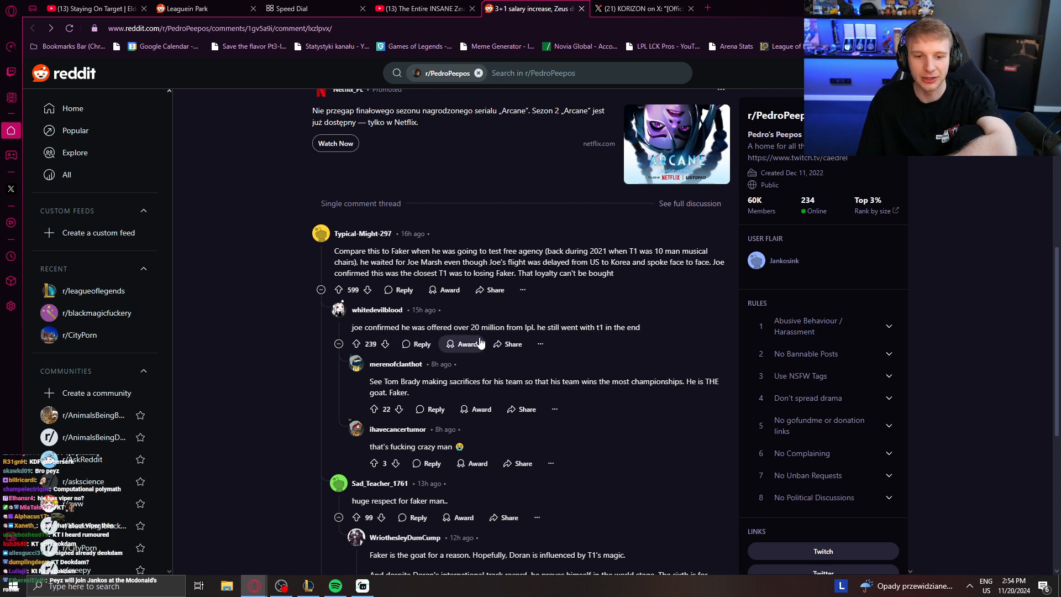
mouse_move(575, 340)
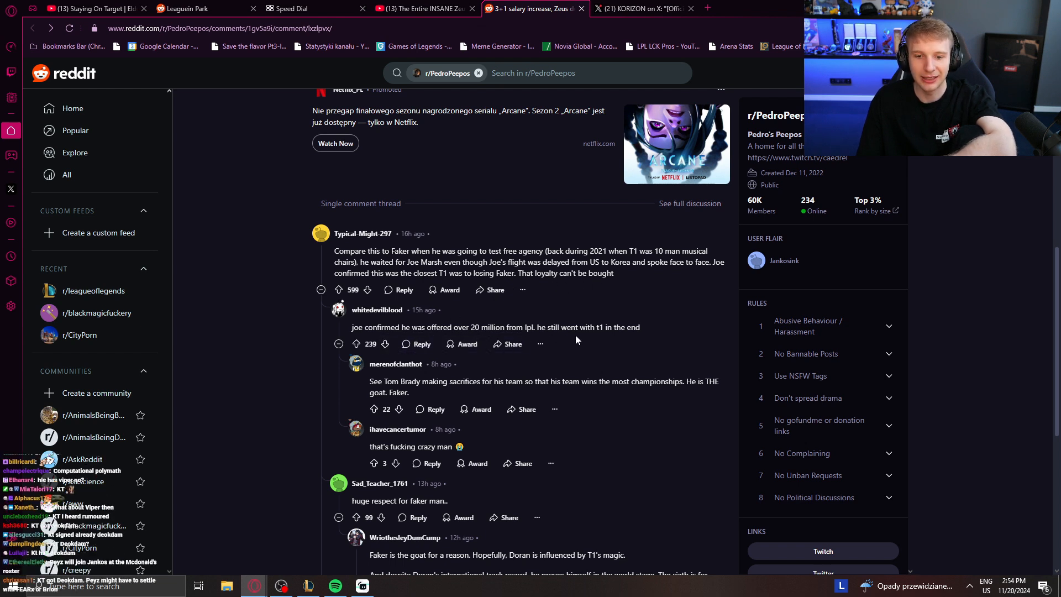
mouse_move(641, 292)
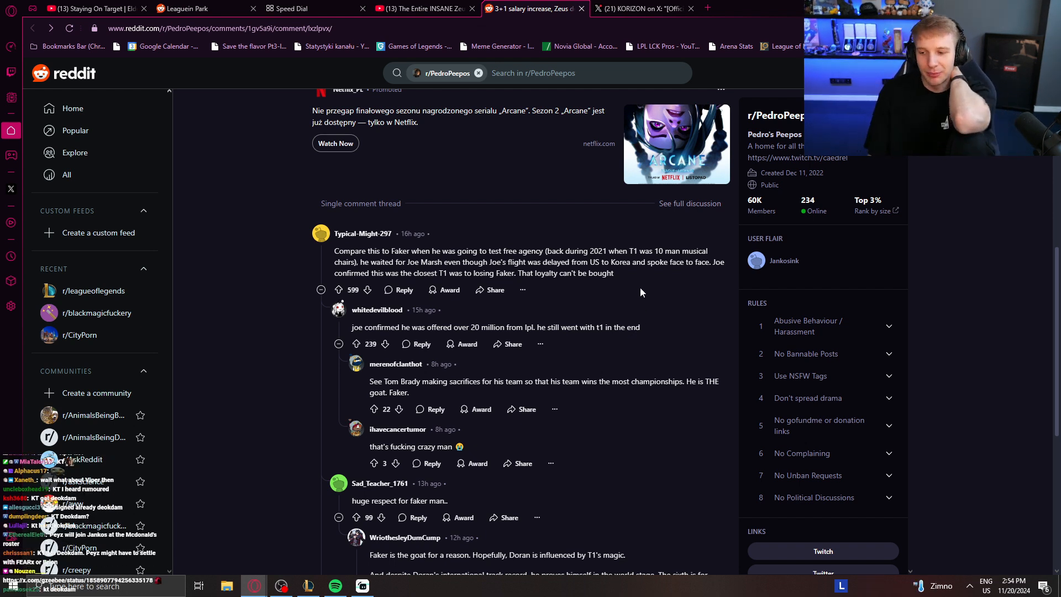
mouse_move(548, 230)
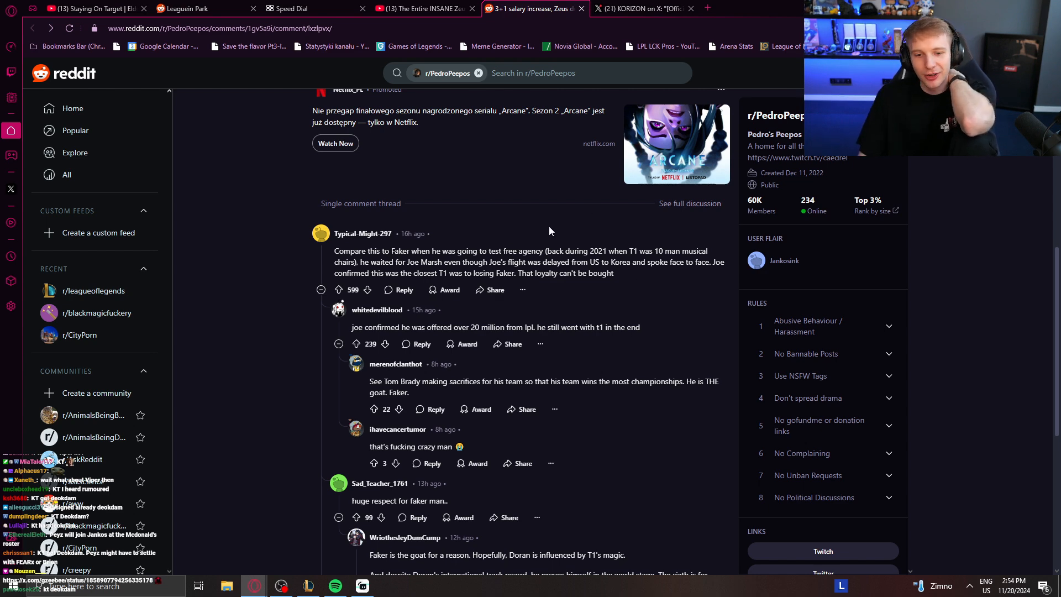
Step: Scroll up to the r/PedroPeepos post title and negotiation article image
scroll("up", 3)
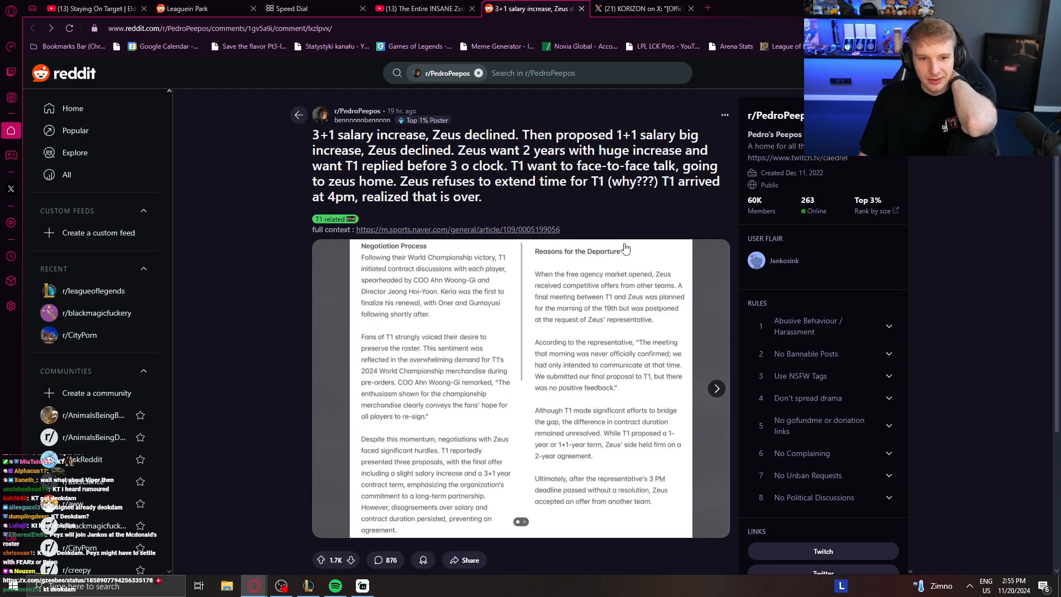
scroll("down", 3)
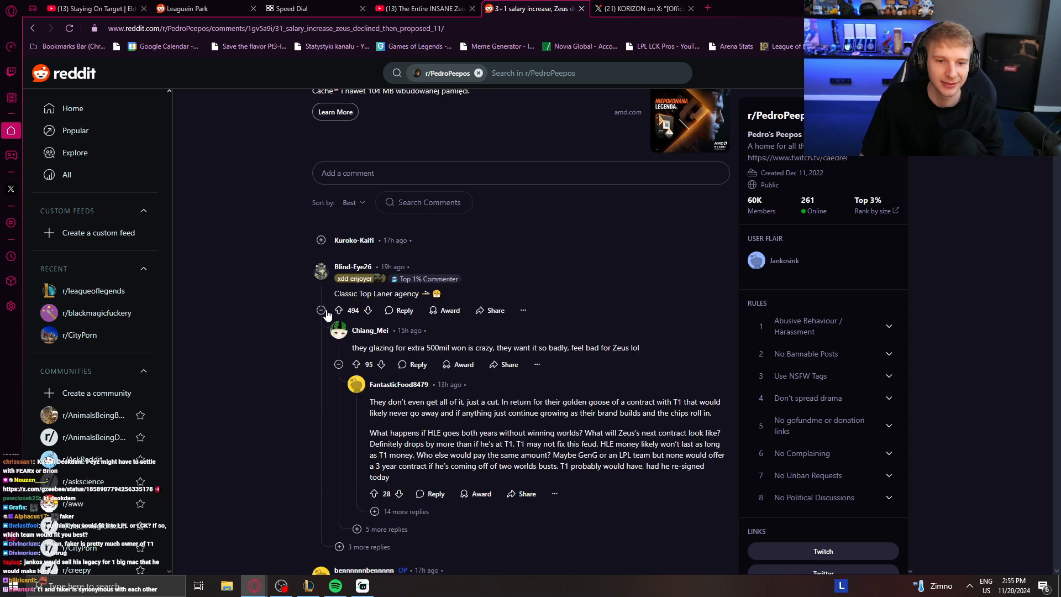
scroll("down", 3)
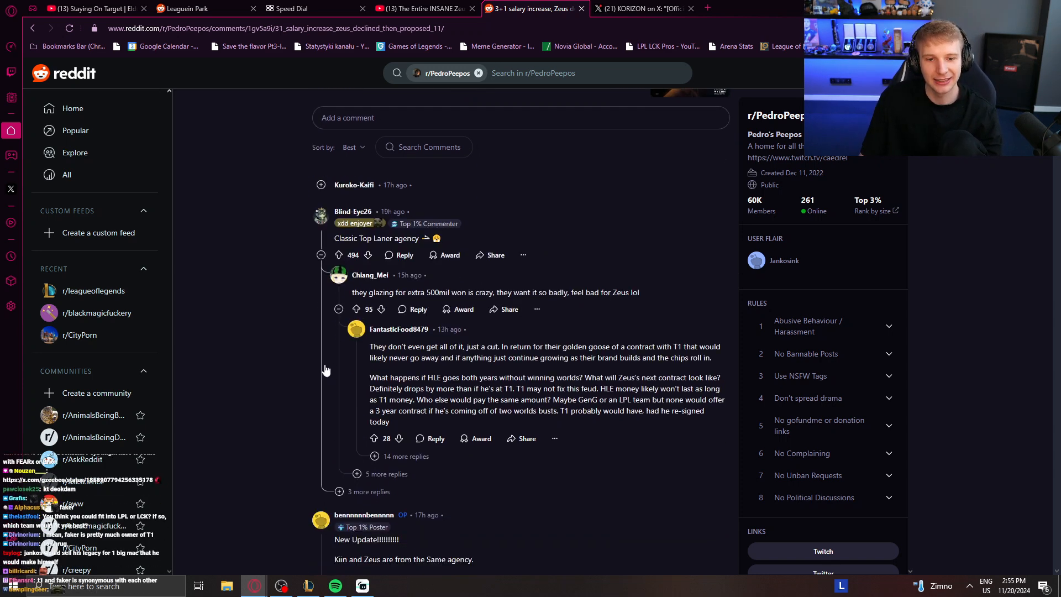
left_click_drag(334, 237, 689, 370)
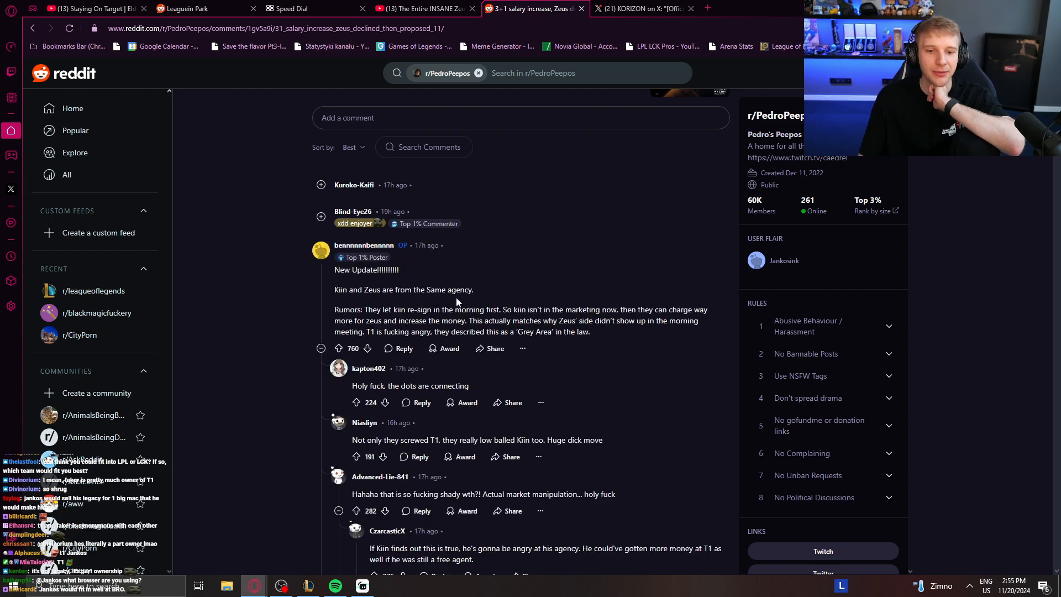
mouse_move(421, 331)
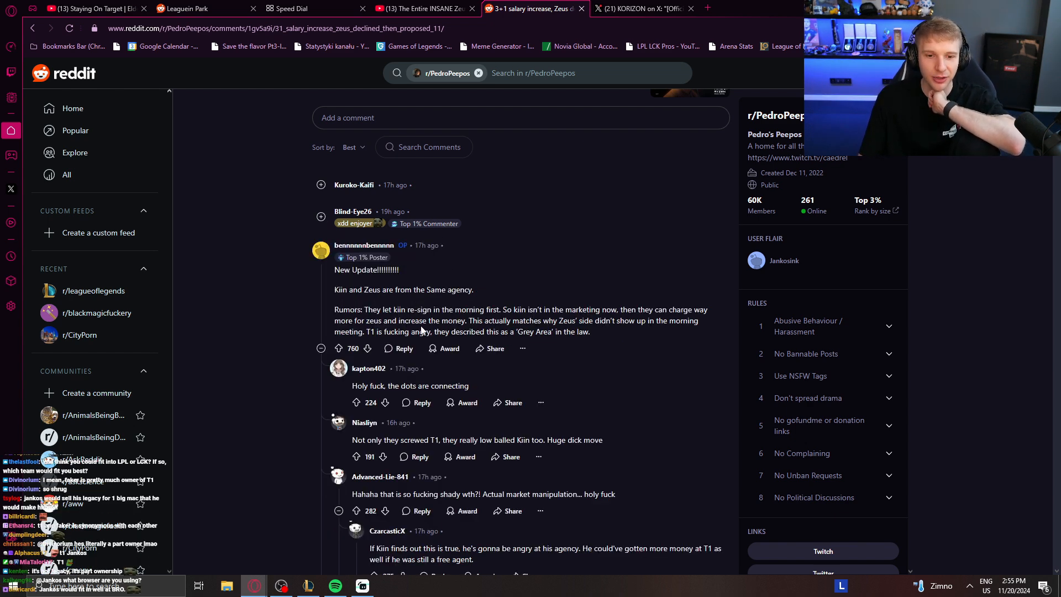